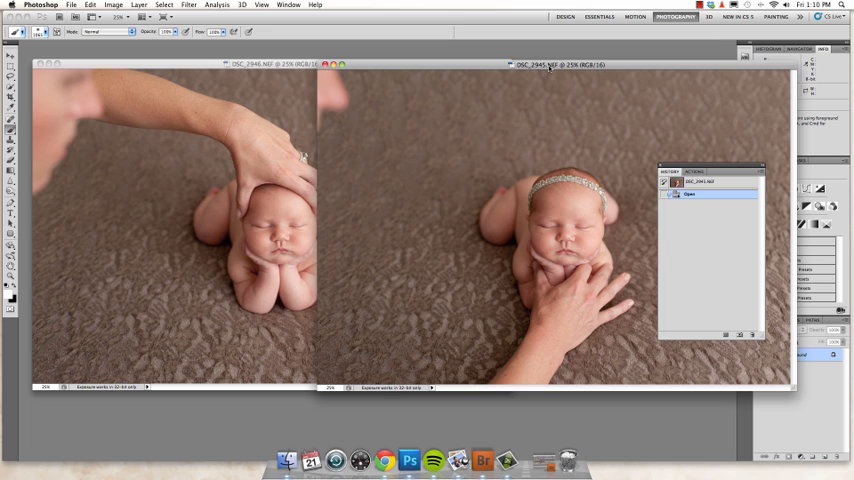
pyautogui.moveTo(432, 32)
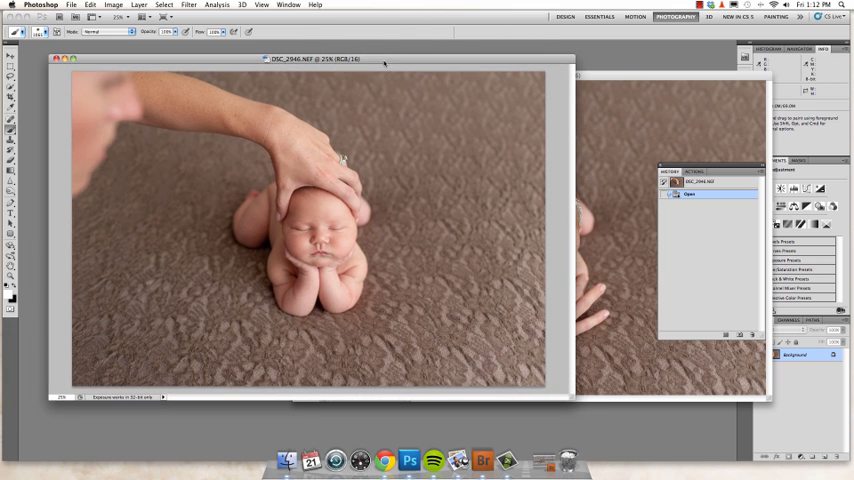
pyautogui.moveTo(140, 96)
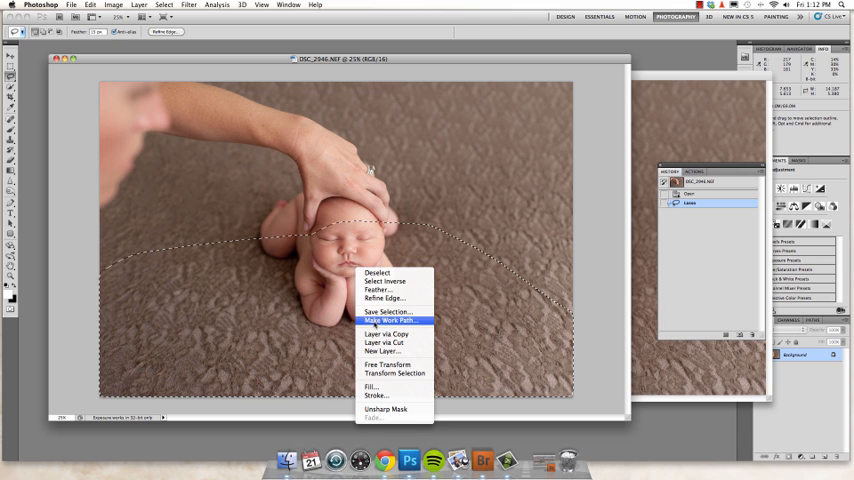
pyautogui.moveTo(388, 332)
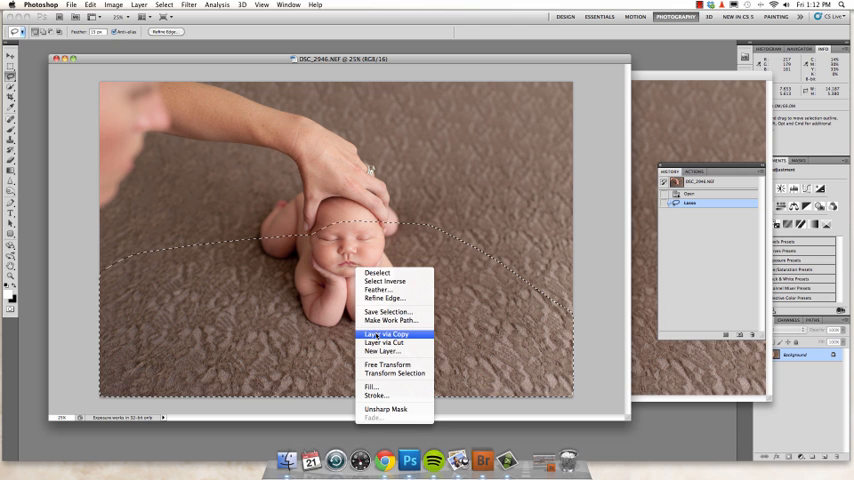
# Copy the lassoed lower face and body of the baby onto a new layer via Layer via Copy.
pyautogui.click(388, 332)
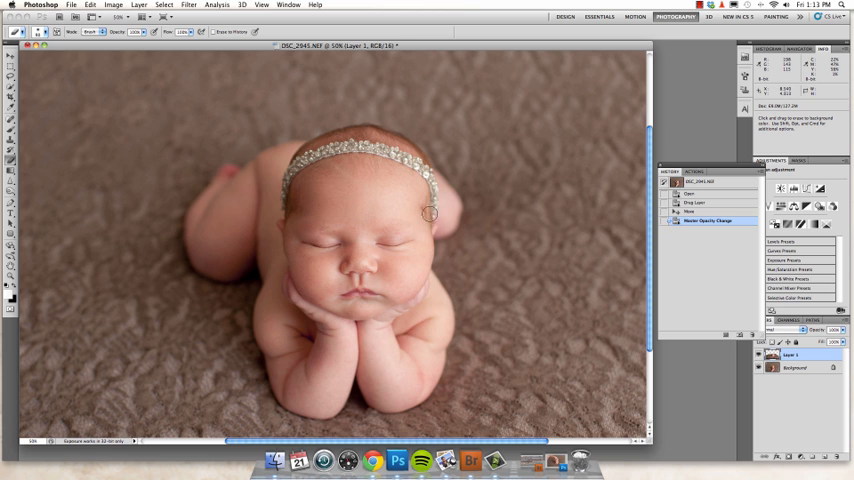
pyautogui.moveTo(422, 192)
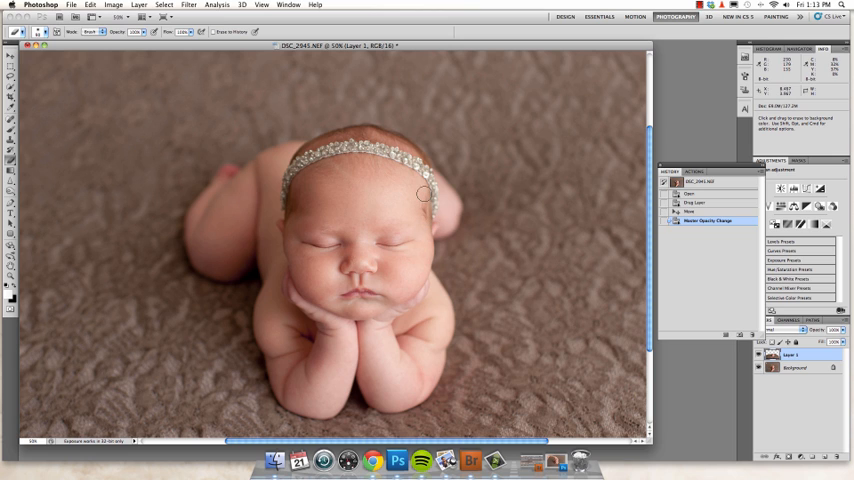
# Smooth a visible seam on the baby's skin with the Healing Brush.
pyautogui.moveTo(424, 196); pyautogui.dragTo(284, 220)
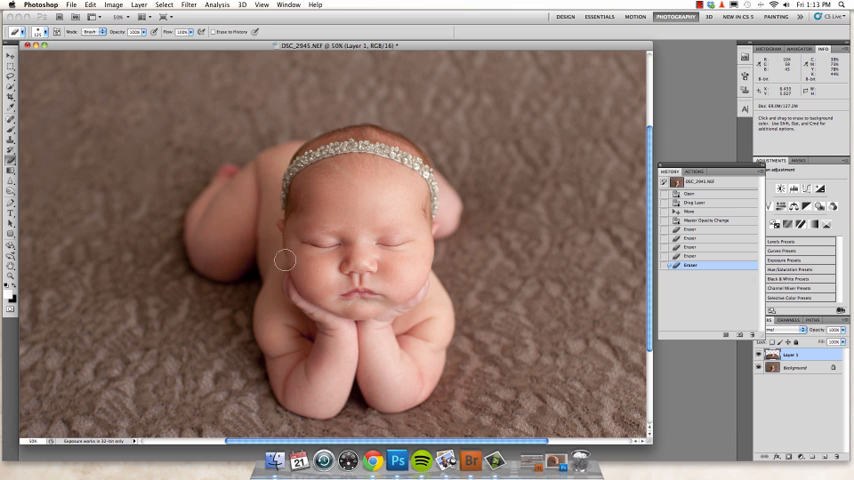
pyautogui.moveTo(424, 230)
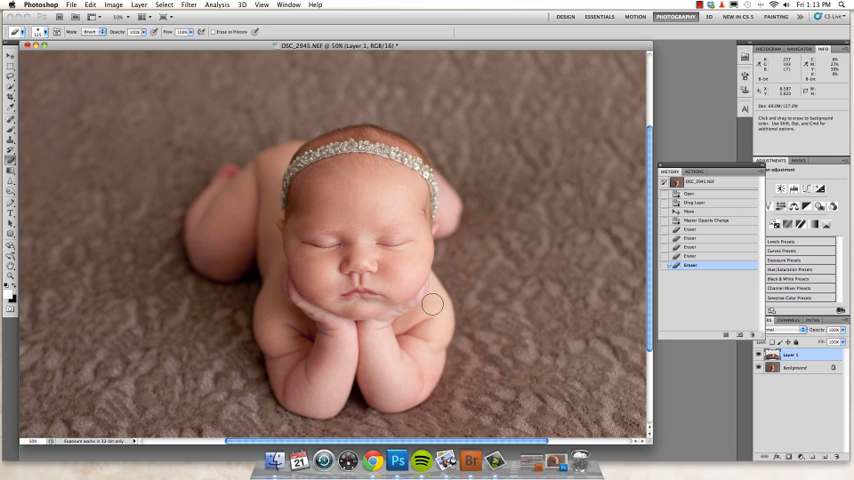
pyautogui.moveTo(396, 218)
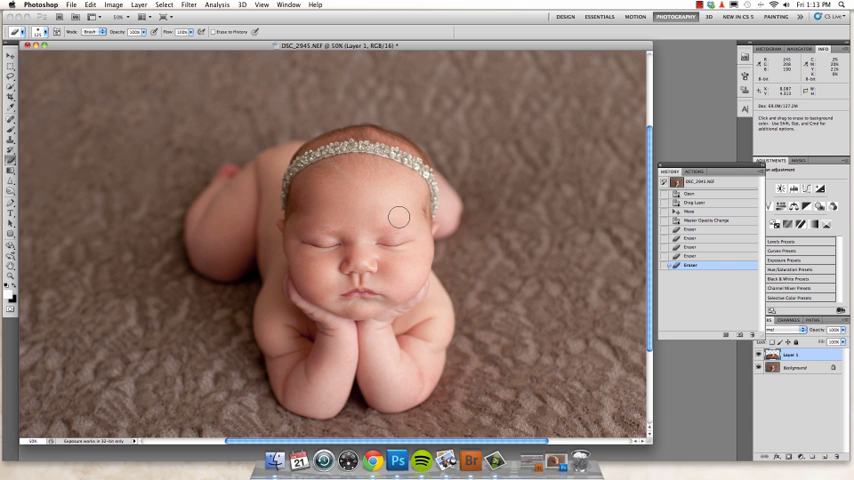
pyautogui.moveTo(408, 212)
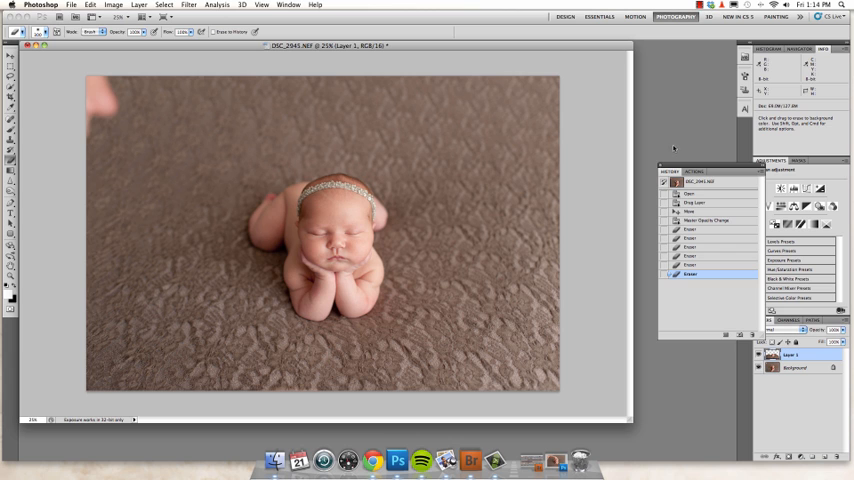
# Flatten all layers of the composite into a single background layer.
pyautogui.click(152, 4)
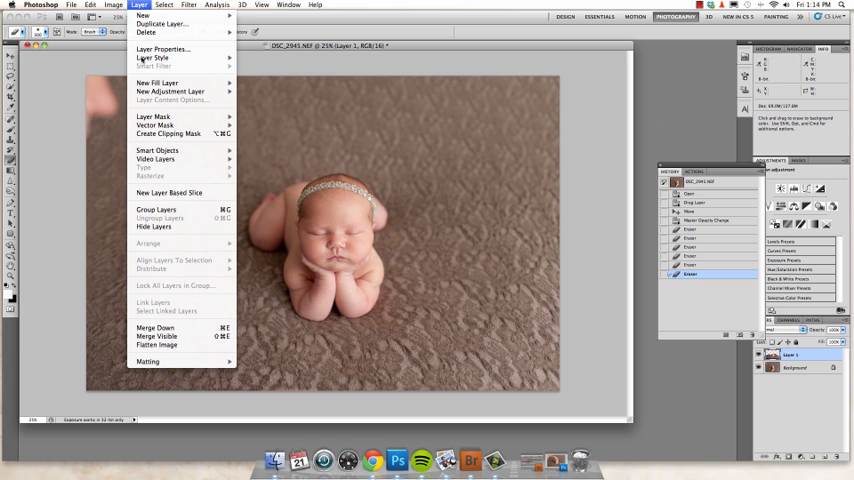
pyautogui.moveTo(156, 344)
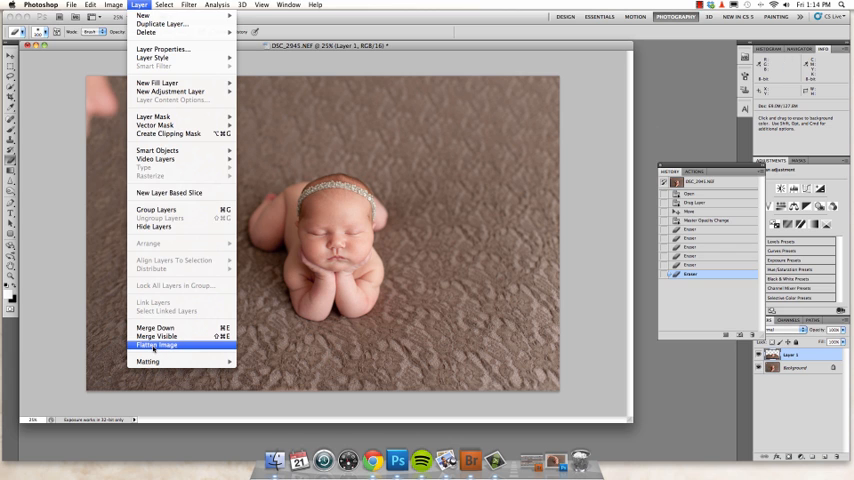
pyautogui.click(164, 344)
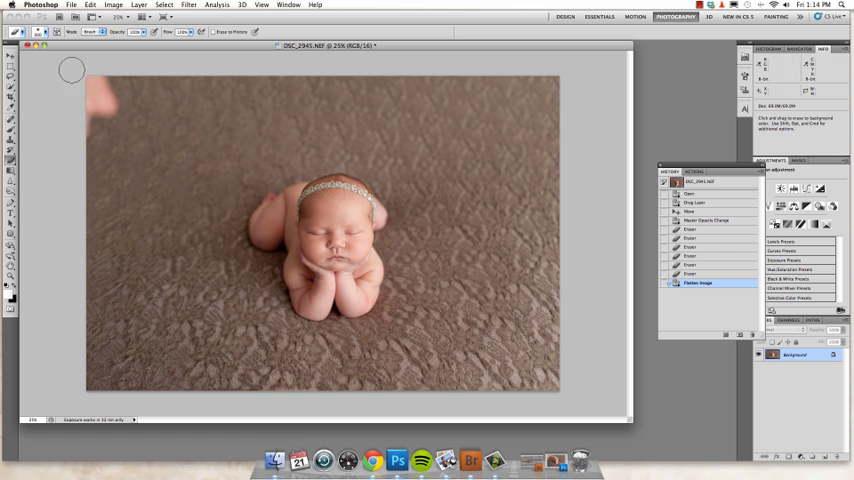